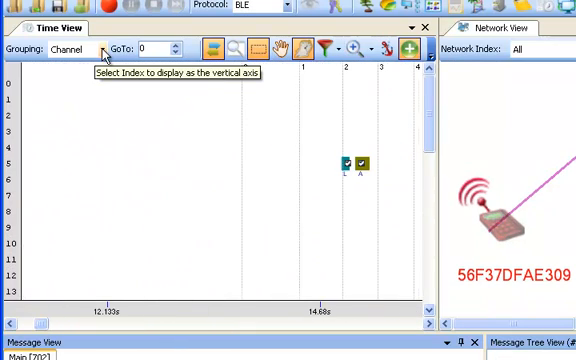
Switch the time view Grouping from Channel to Source, then Layer, then back to Channel
click(76, 48)
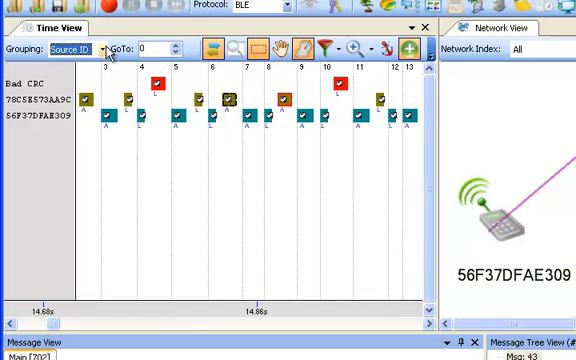
click(80, 48)
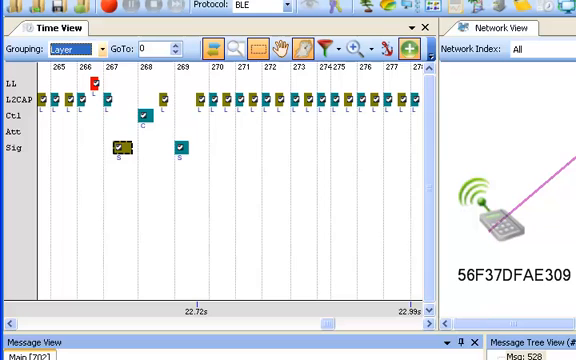
click(70, 48)
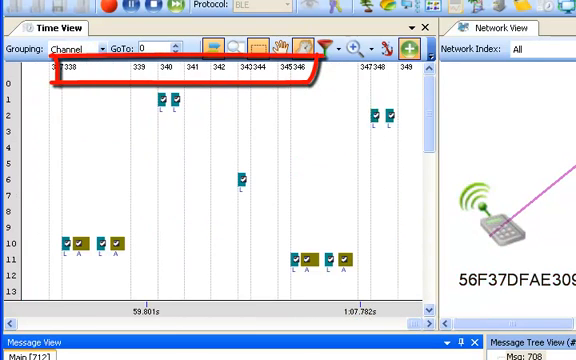
scroll(right, 3)
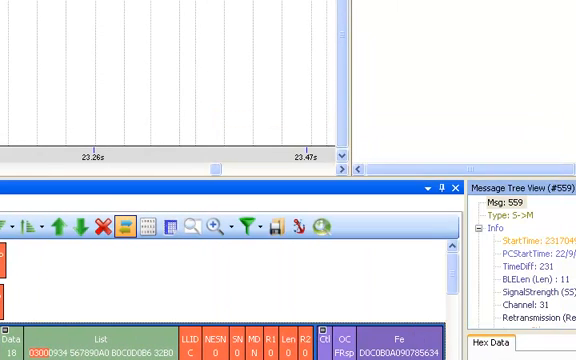
Save the capture as the capture file movie.anlb
click(278, 226)
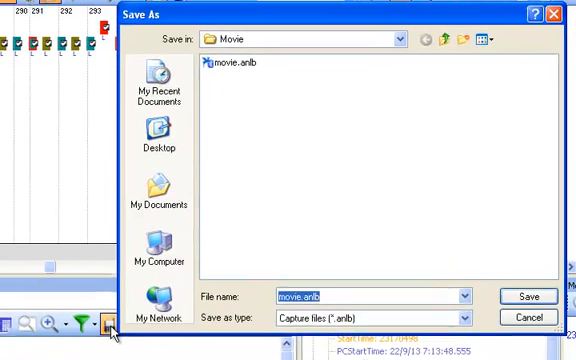
click(532, 296)
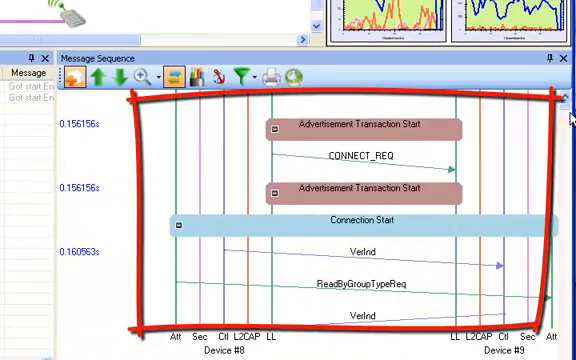
Move through the sequence chart transactions to the security exchange and back two transactions
scroll(down, 3)
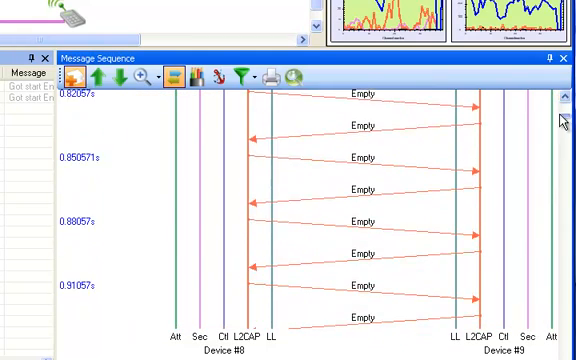
click(78, 76)
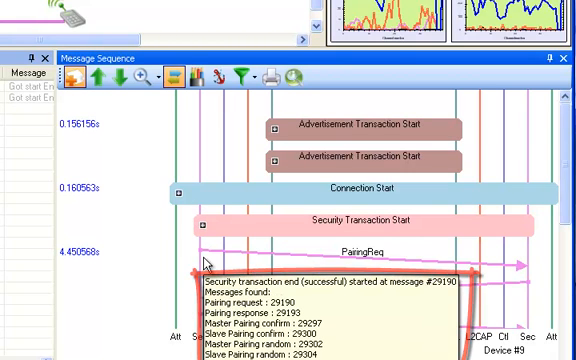
click(92, 76)
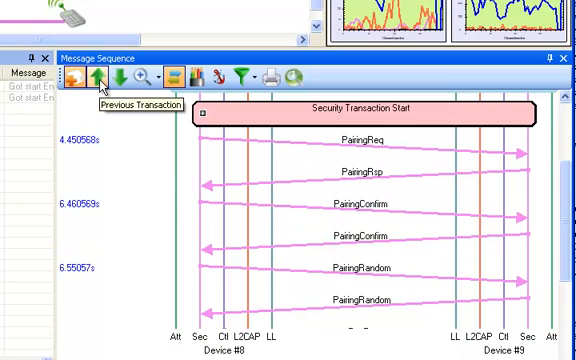
click(90, 76)
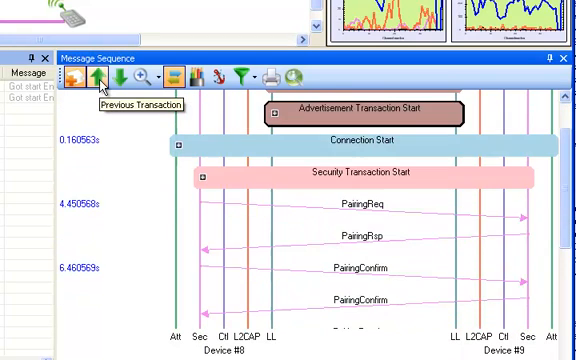
click(74, 76)
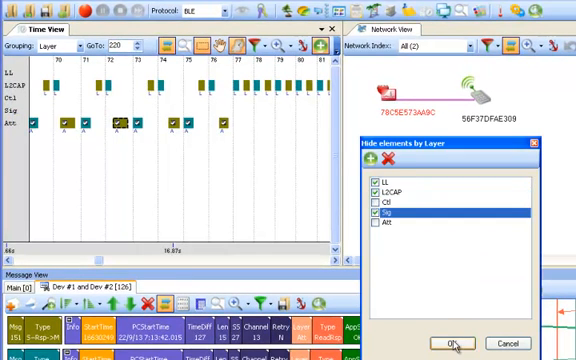
Confirm the Hide elements by Layer dialog so the unticked layers disappear from the time view
click(456, 340)
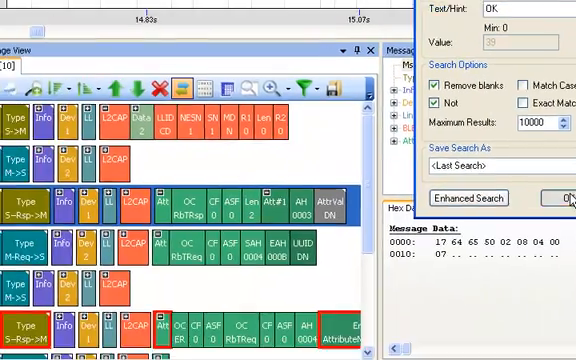
Run the configured search, producing 20 matching messages in the Search Results tab
click(566, 196)
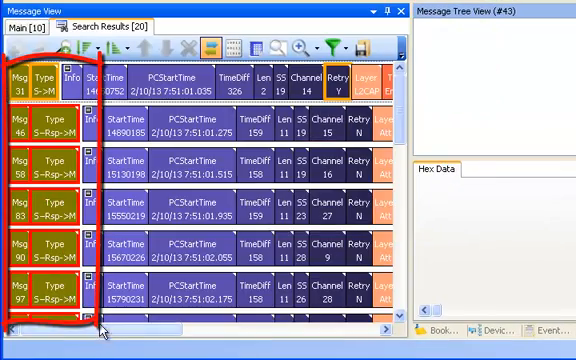
scroll(right, 3)
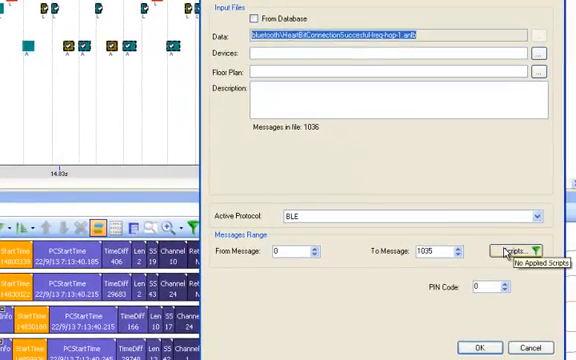
Show the applied heart-beat rate chart script's C# code and read down through it
click(508, 248)
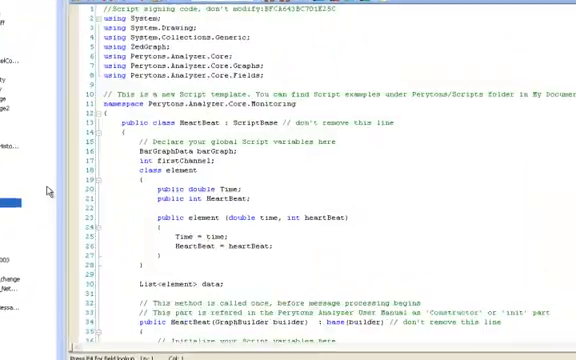
scroll(down, 3)
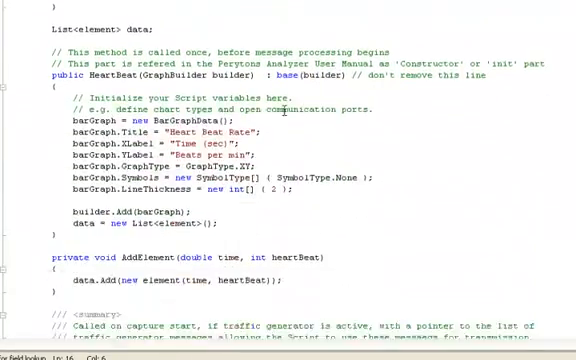
scroll(down, 3)
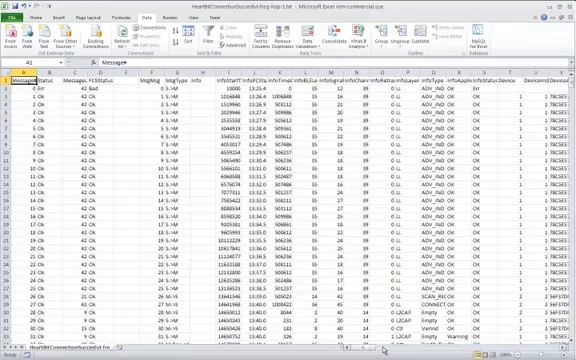
Scroll right across the exported message table's columns to the hex data fields
scroll(right, 3)
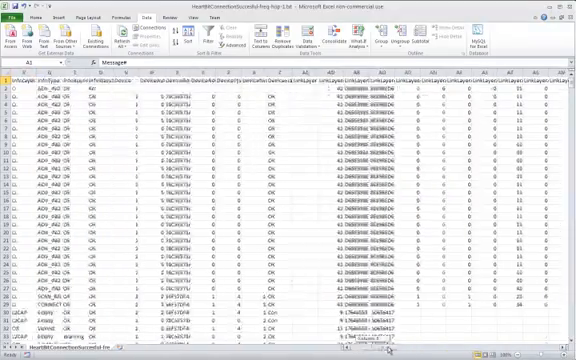